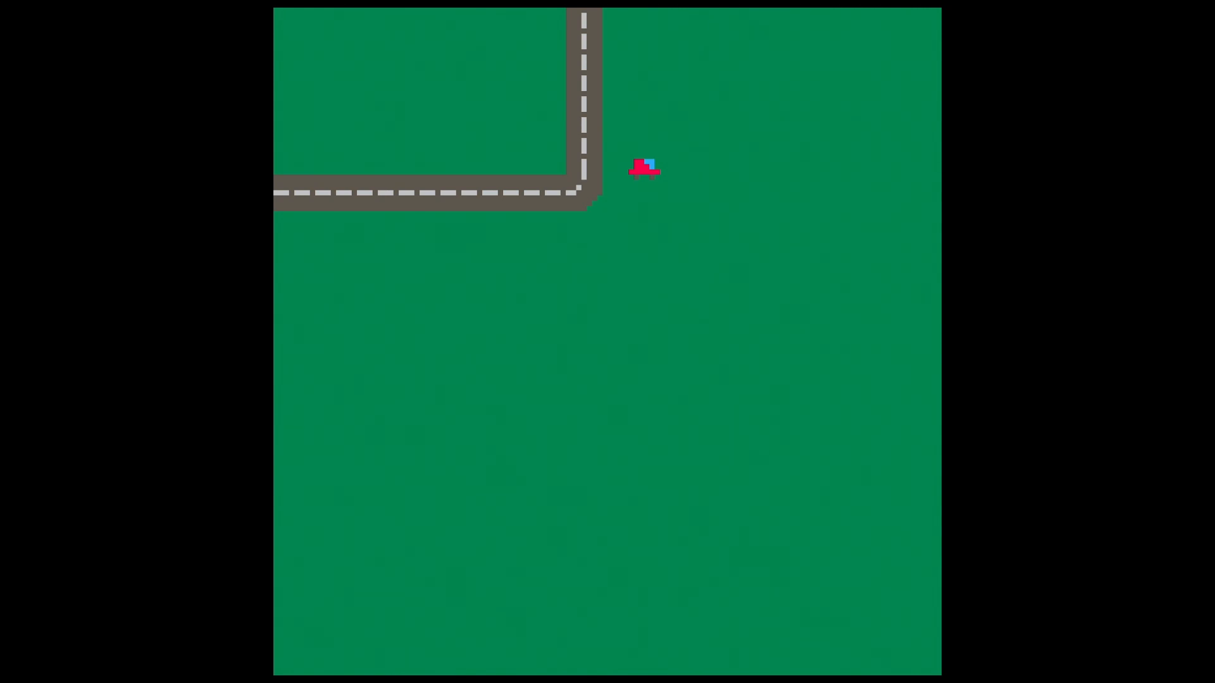
- Stop the running car game and return to the player movement code
{"action": "key", "text": "ArrowDown"}
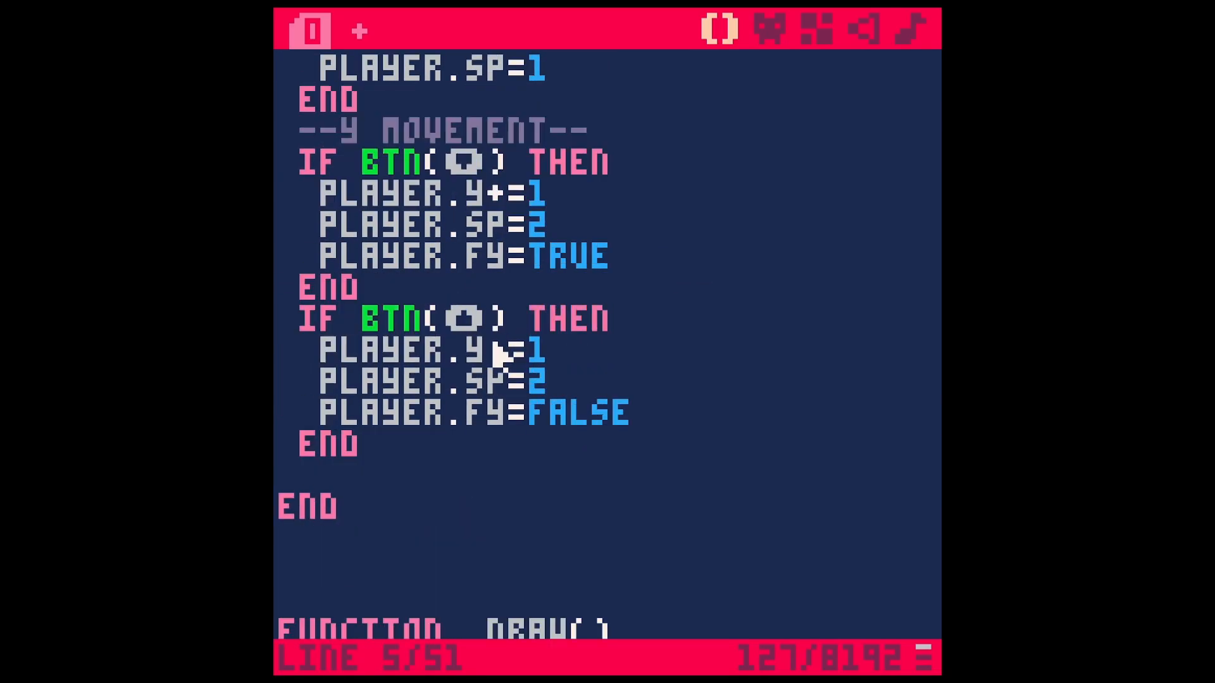
- Add an mget(1,1) call on a new line below the spr call in _draw()
{"action": "scroll", "scroll_direction": "down", "scroll_amount": 3}
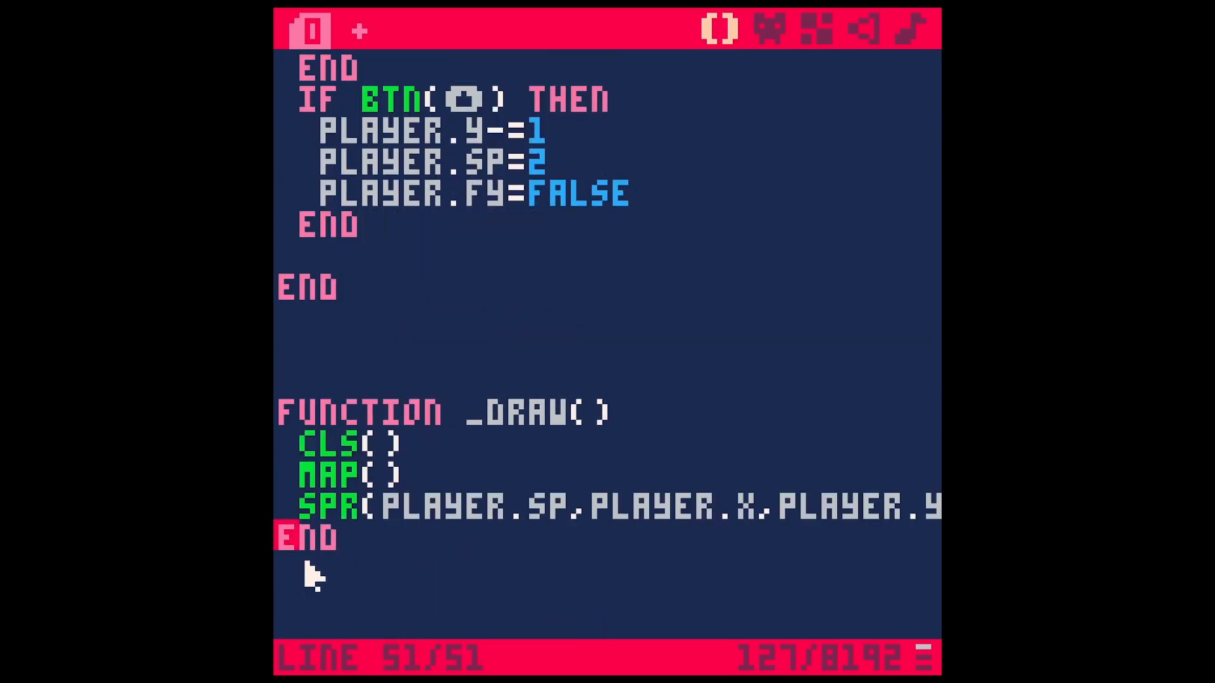
{"action": "key", "text": "Enter"}
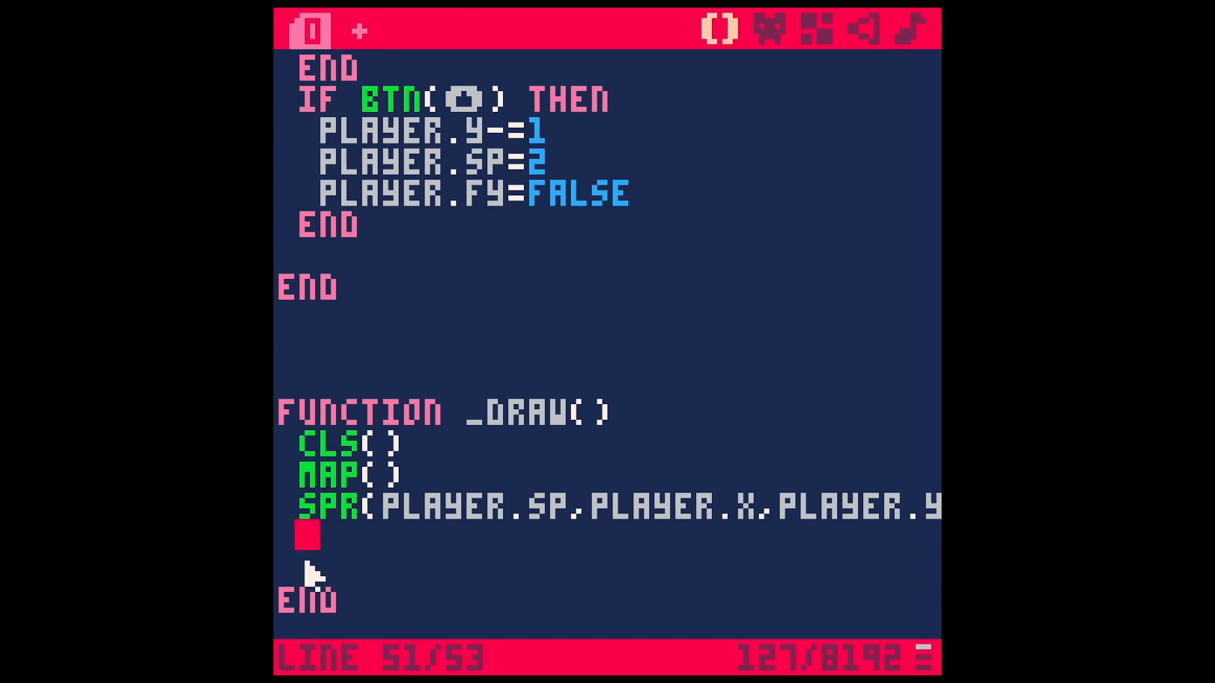
{"action": "type", "text": "MGET"}
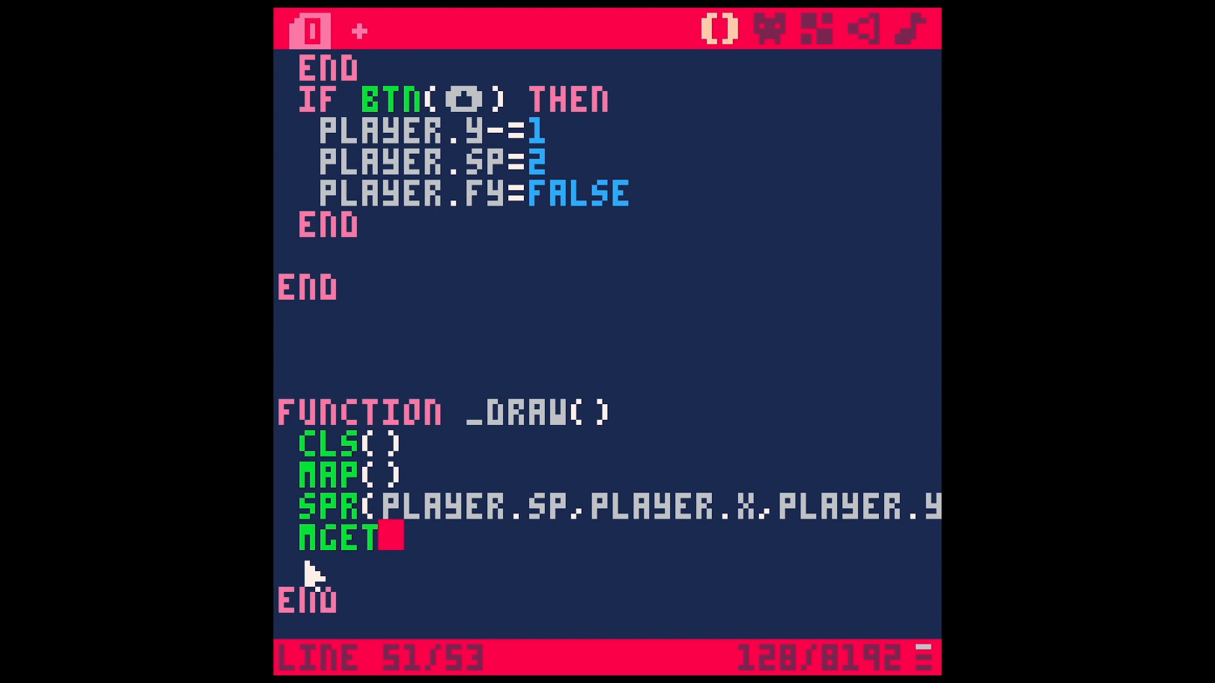
{"action": "mouse_move", "coordinate": [415, 566]}
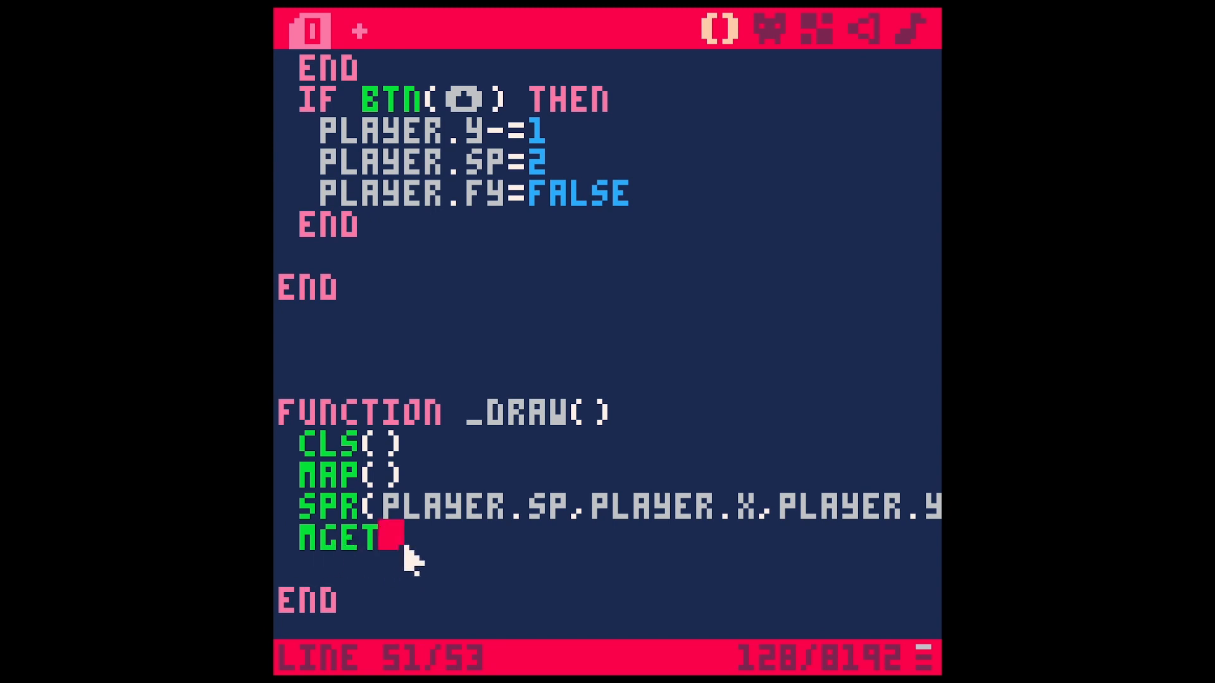
{"action": "type", "text": "9"}
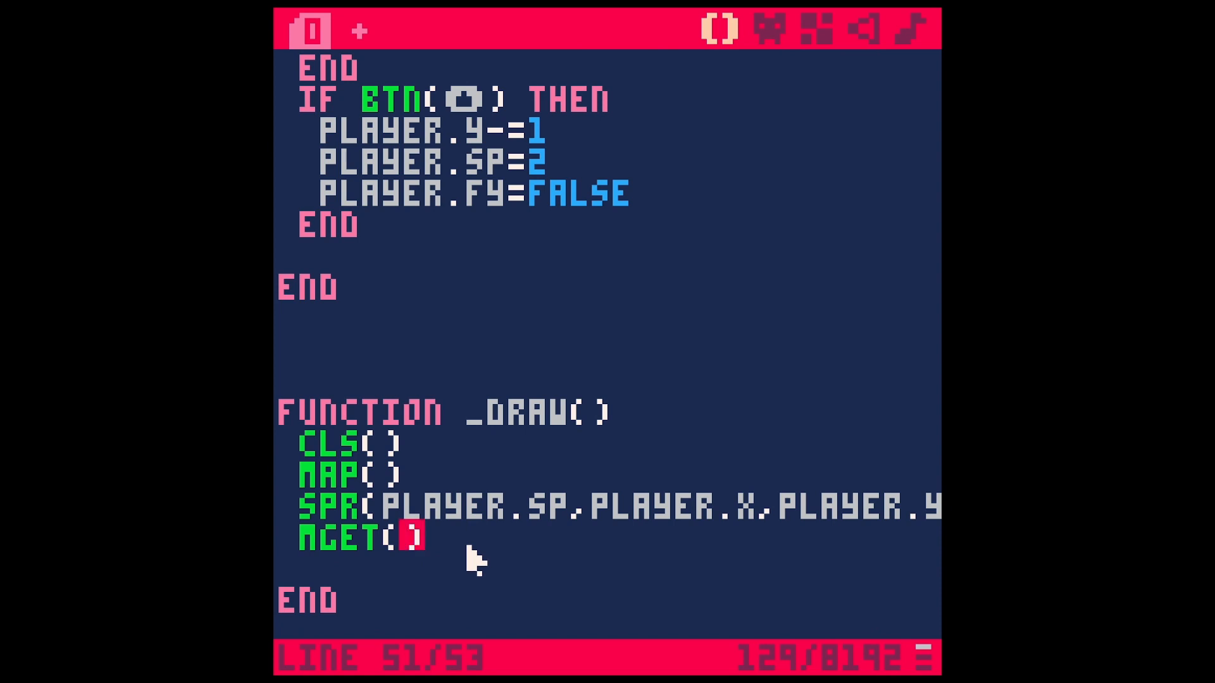
{"action": "type", "text": "1,1"}
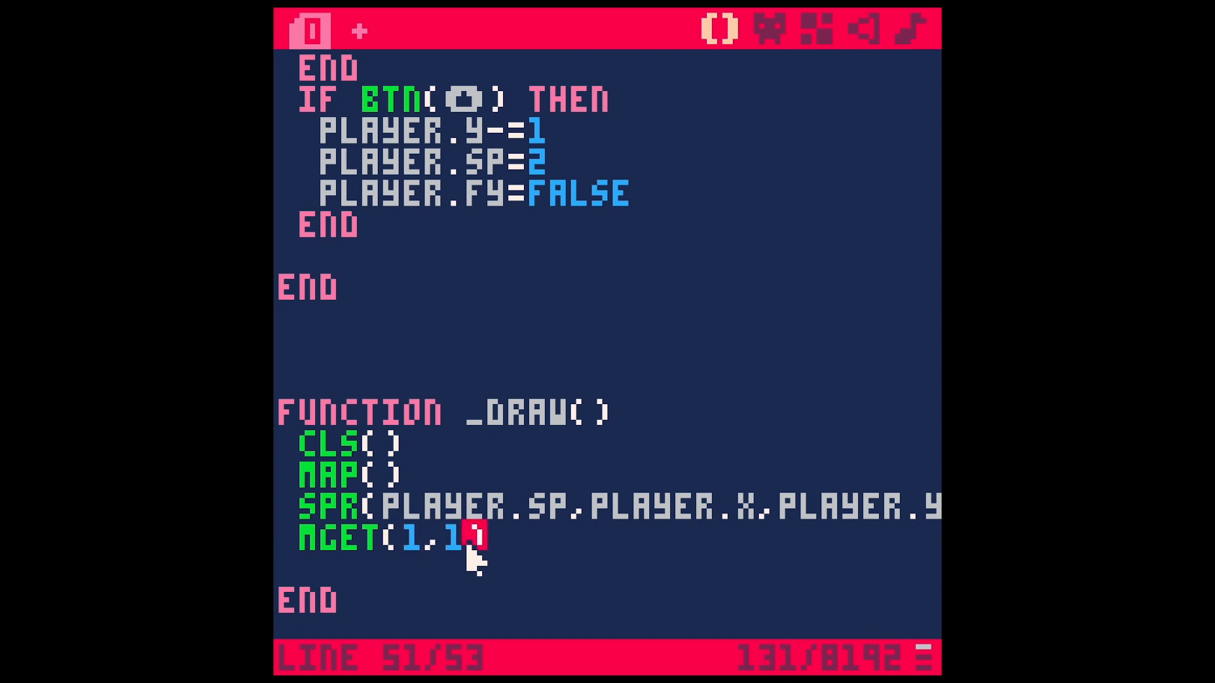
{"action": "left_click", "coordinate": [313, 29]}
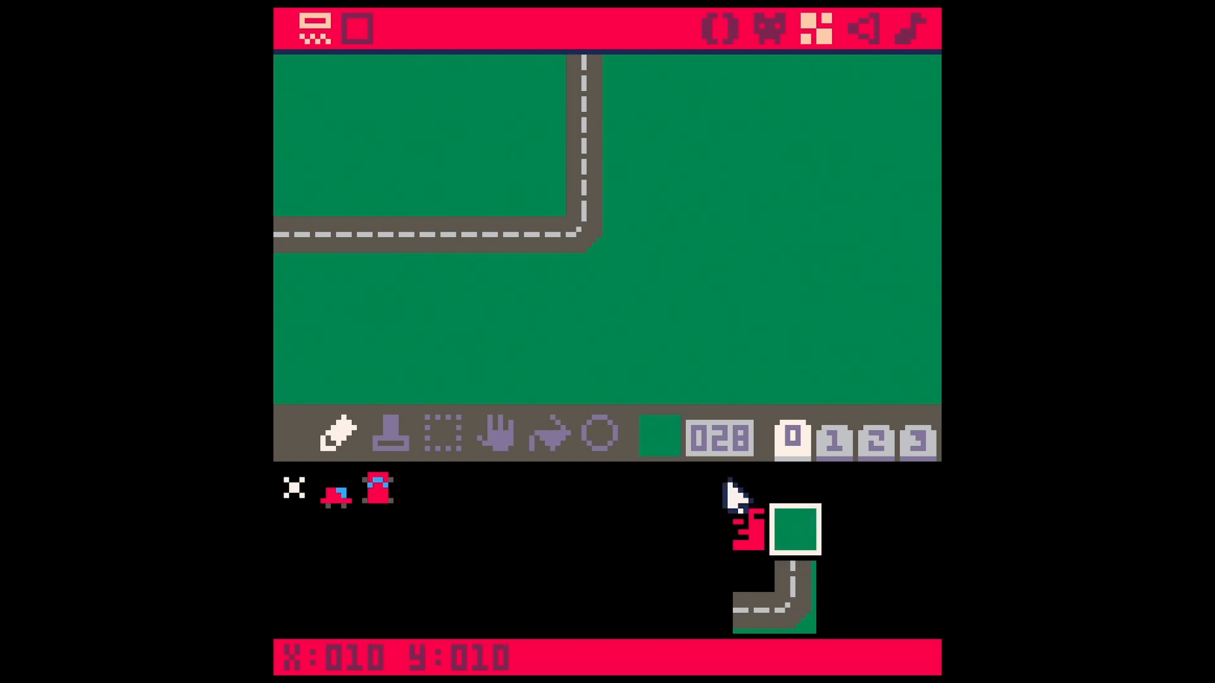
{"action": "mouse_move", "coordinate": [294, 74]}
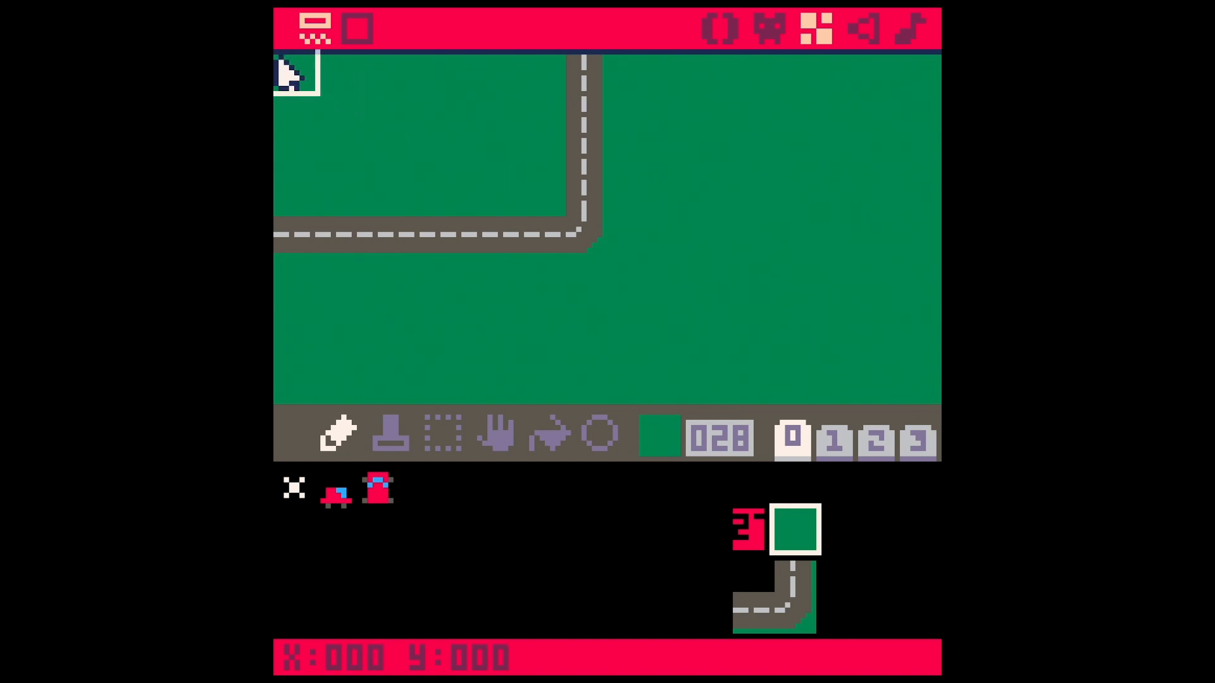
- Inspect the grass tiles at map cells 0,0 and 1,1, identified as tile 27
{"action": "left_click", "coordinate": [313, 29]}
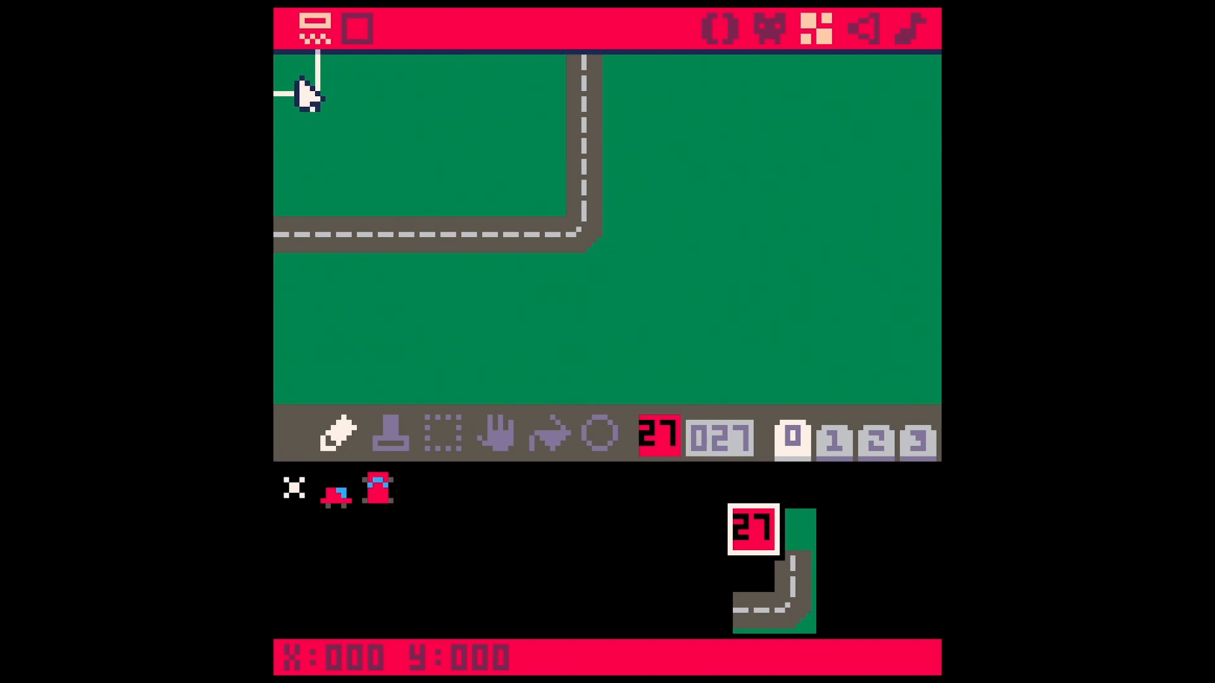
{"action": "mouse_move", "coordinate": [380, 85]}
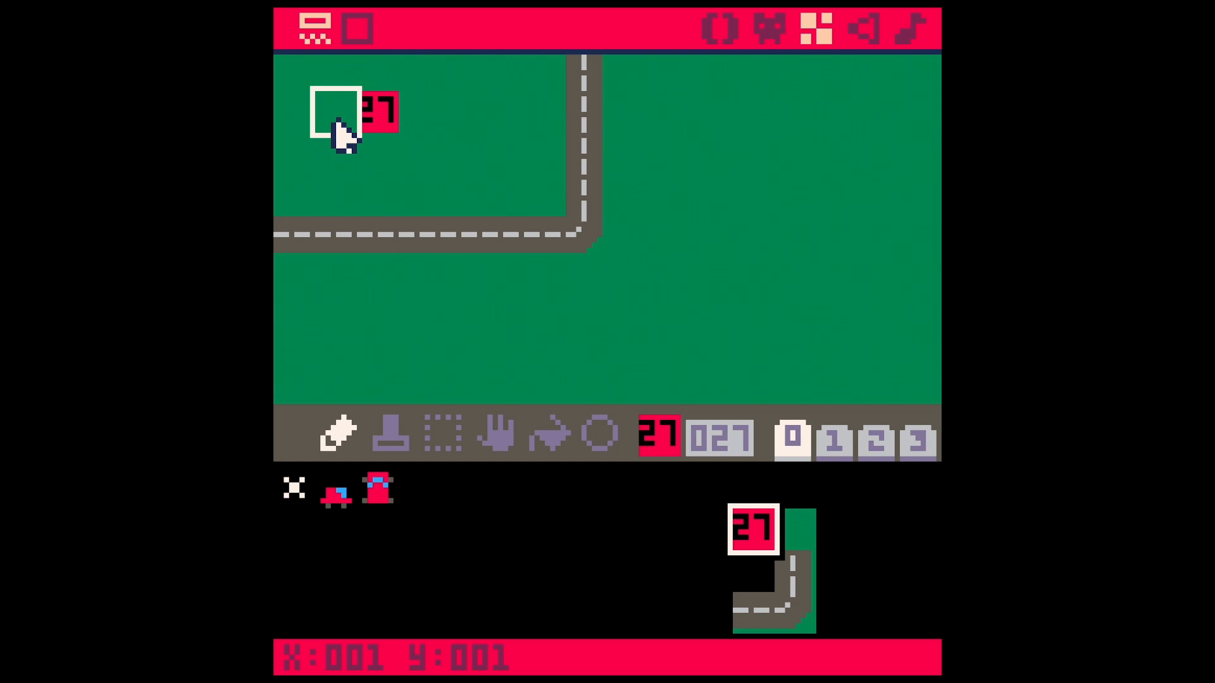
{"action": "left_click", "coordinate": [376, 113]}
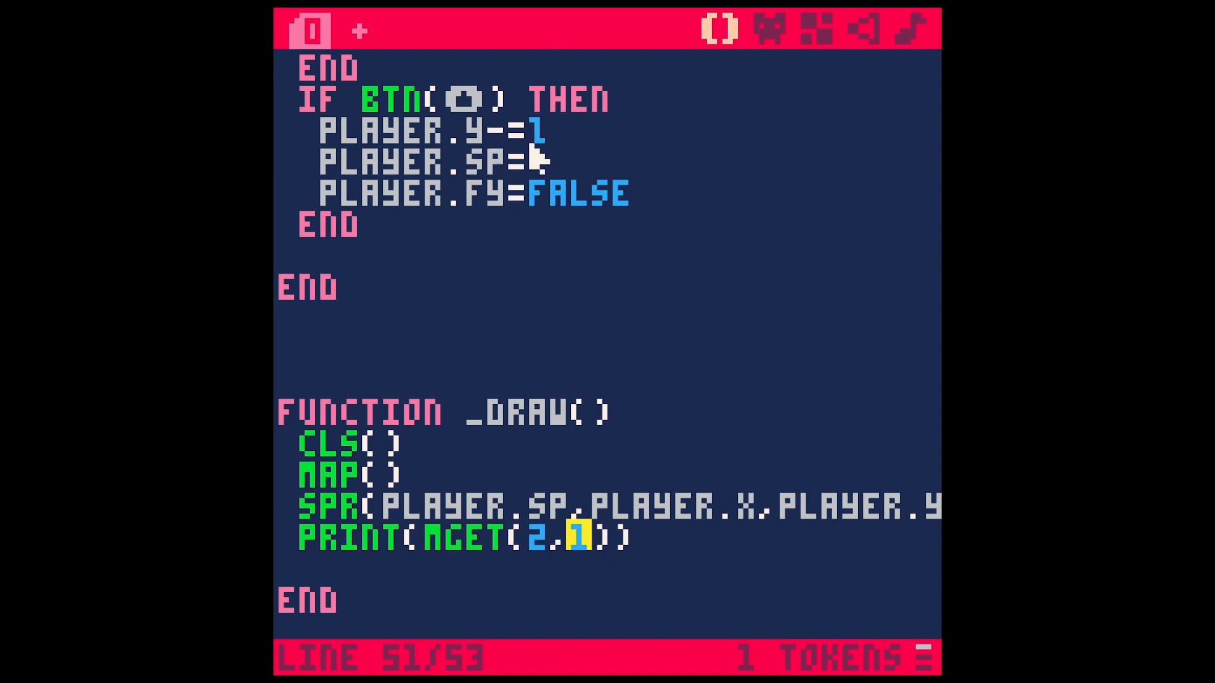
- Wrap the call as print(mget(2,1)) in the draw function
{"action": "type", "text": "2"}
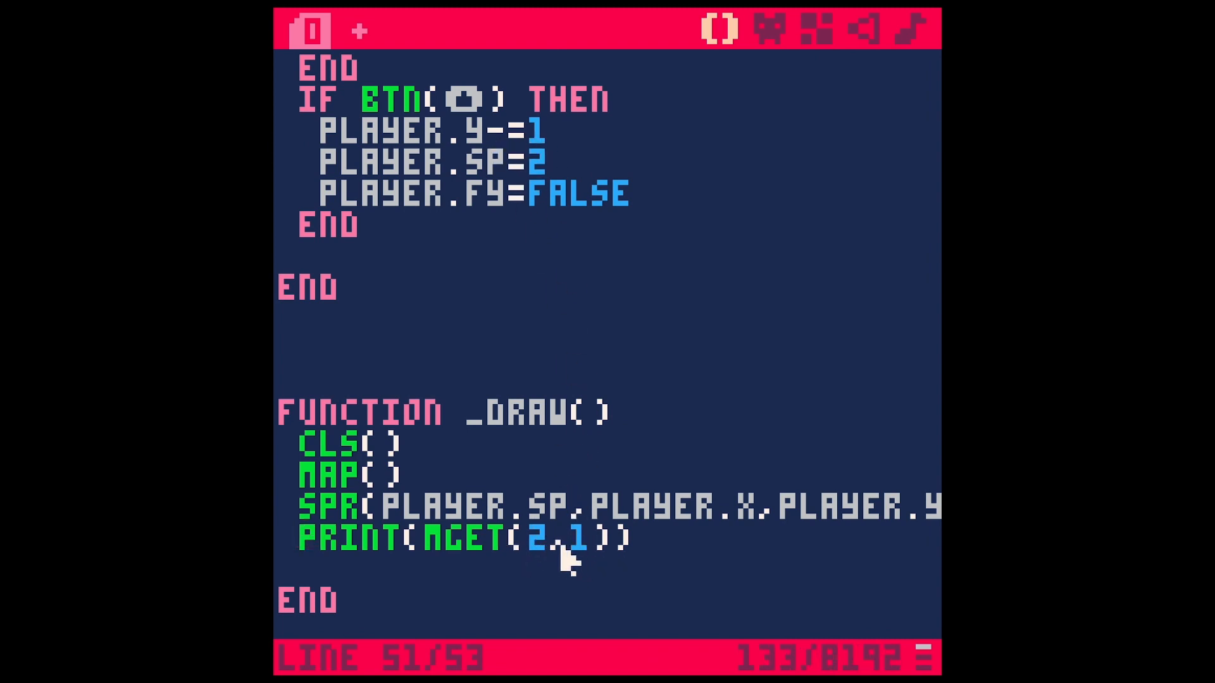
- Change the printed call to mget(player.x/8, player.y/8)
{"action": "type", "text": "PLAYER.X"}
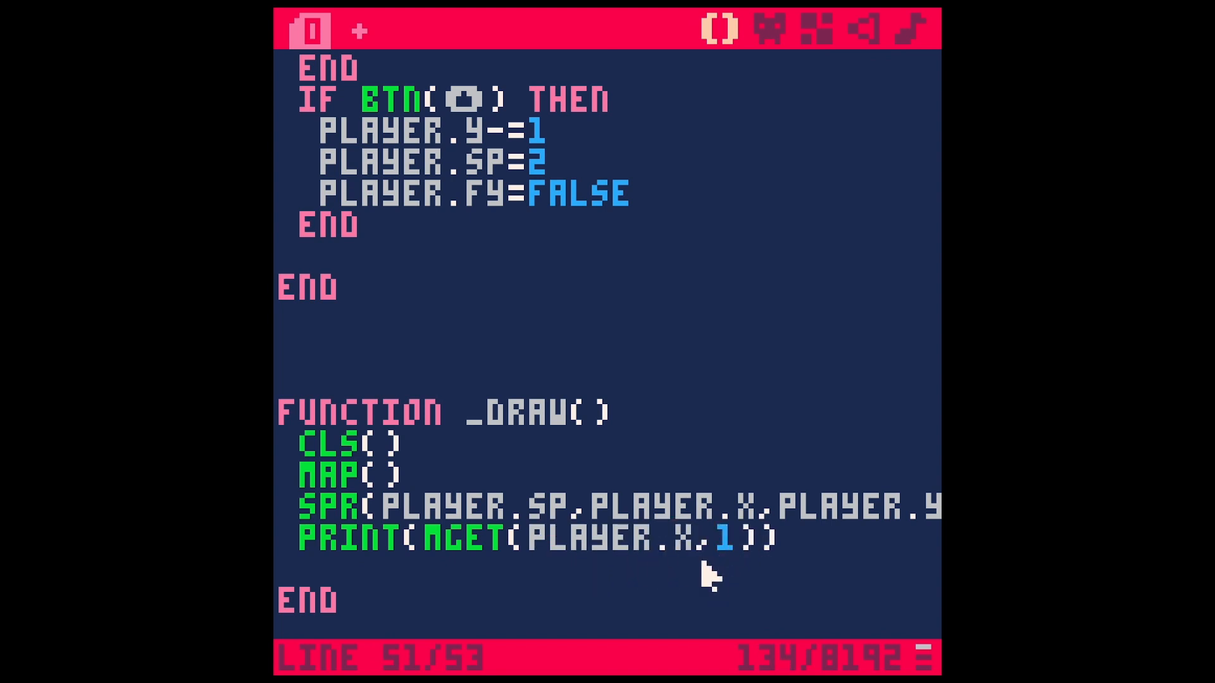
{"action": "left_click", "coordinate": [701, 539]}
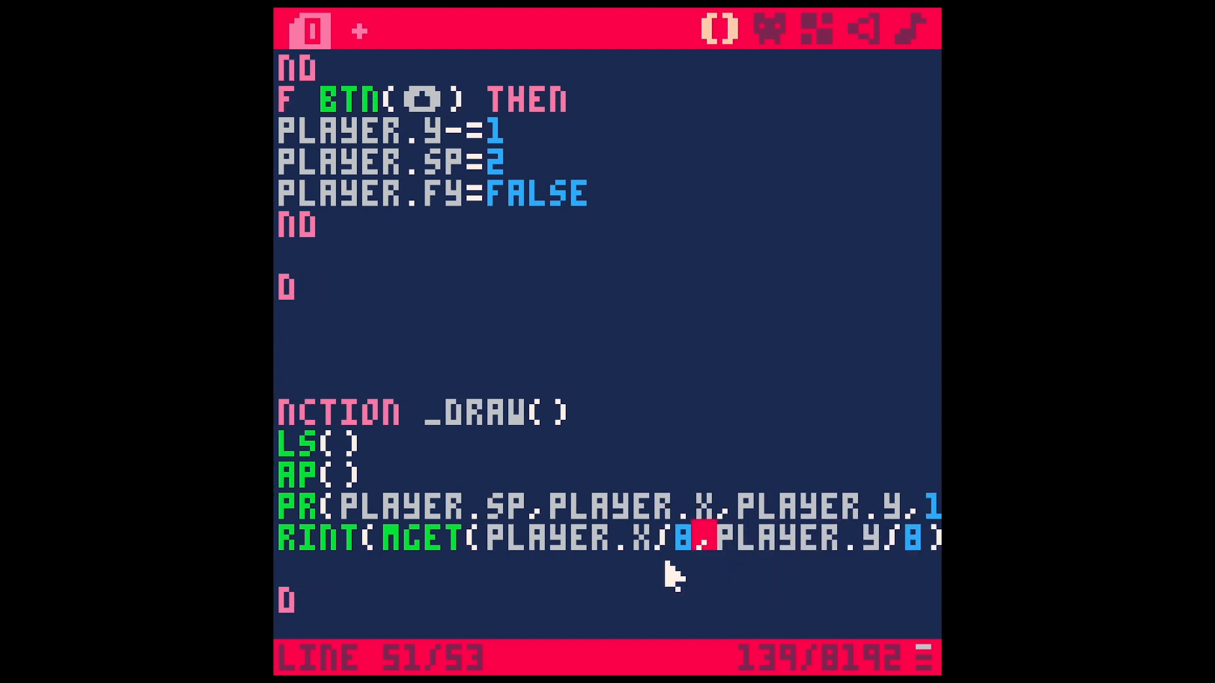
{"action": "double_click", "coordinate": [581, 536]}
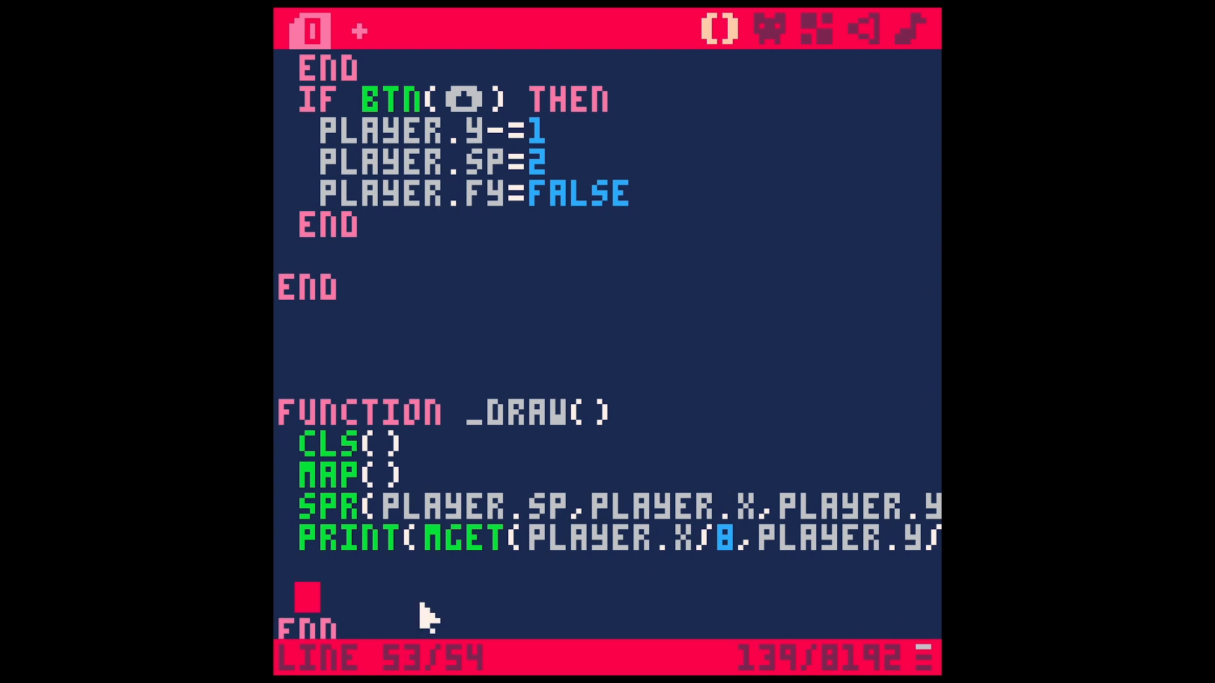
{"action": "type", "text": "3.9284"}
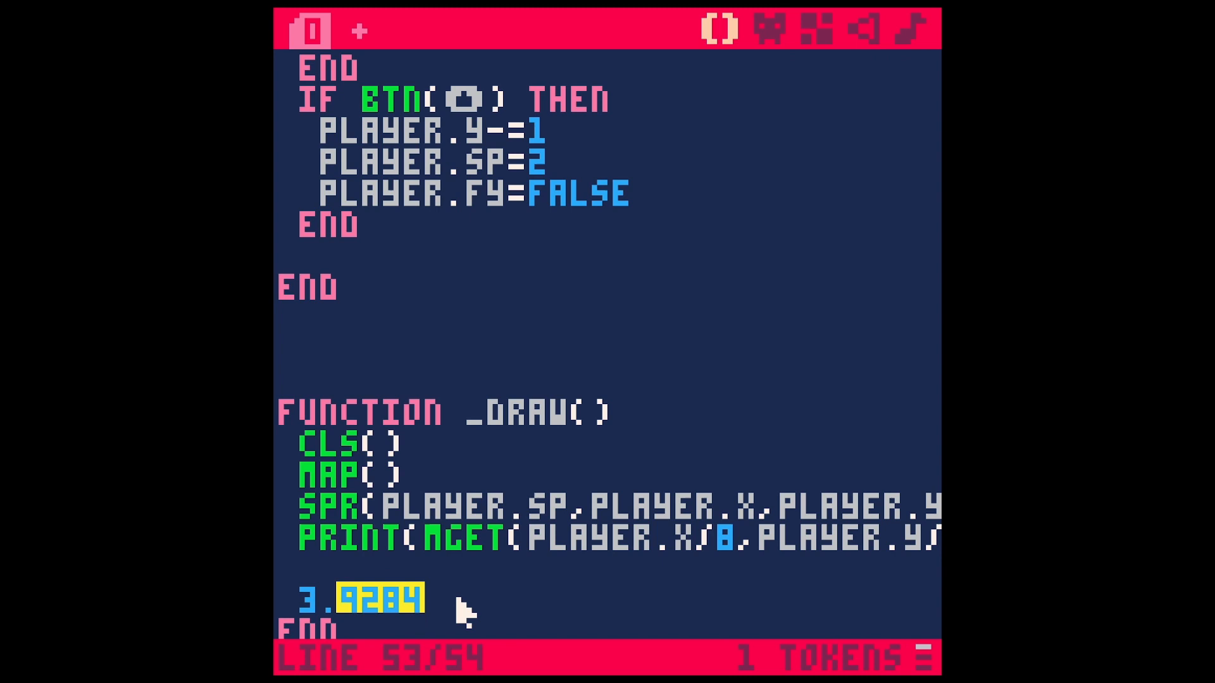
{"action": "mouse_move", "coordinate": [430, 616]}
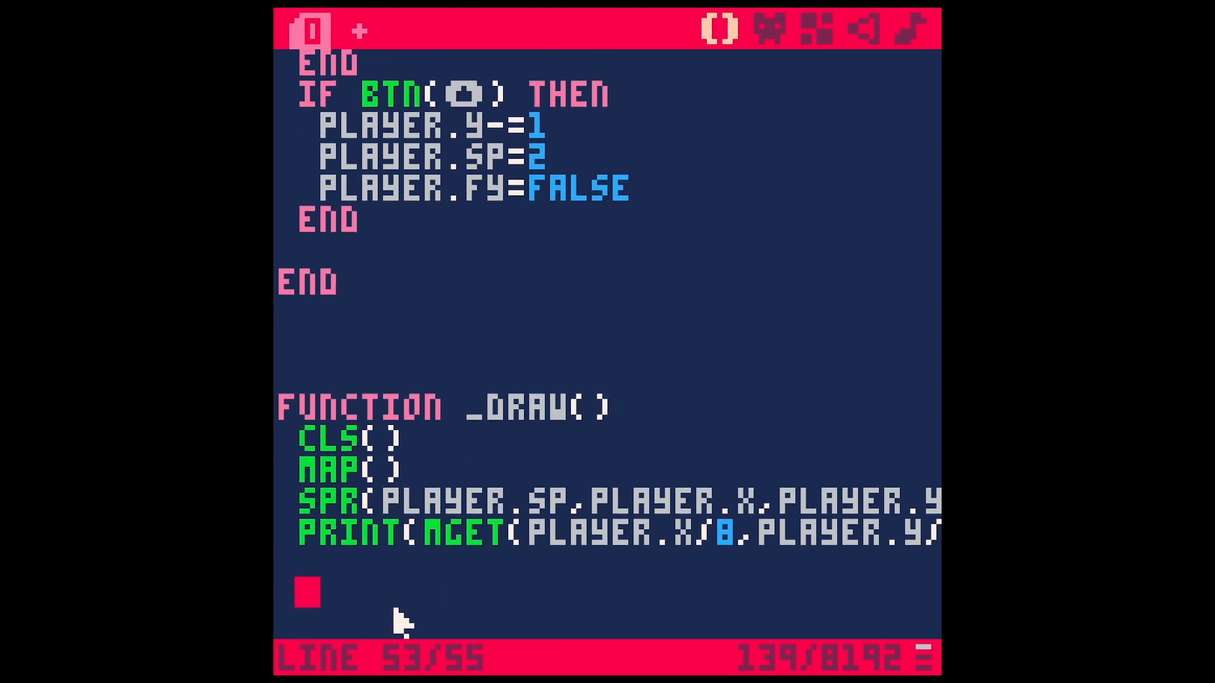
- Add a flr(10/3) test line below the print statement
{"action": "type", "text": "FLR"}
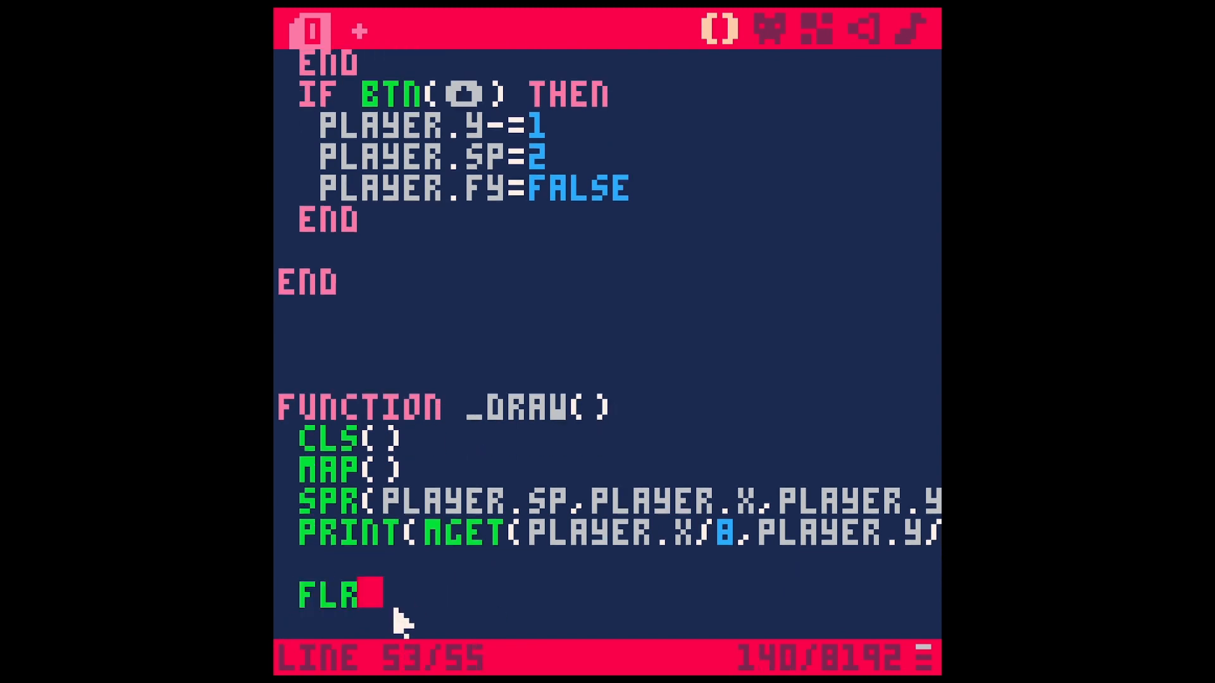
{"action": "type", "text": "("}
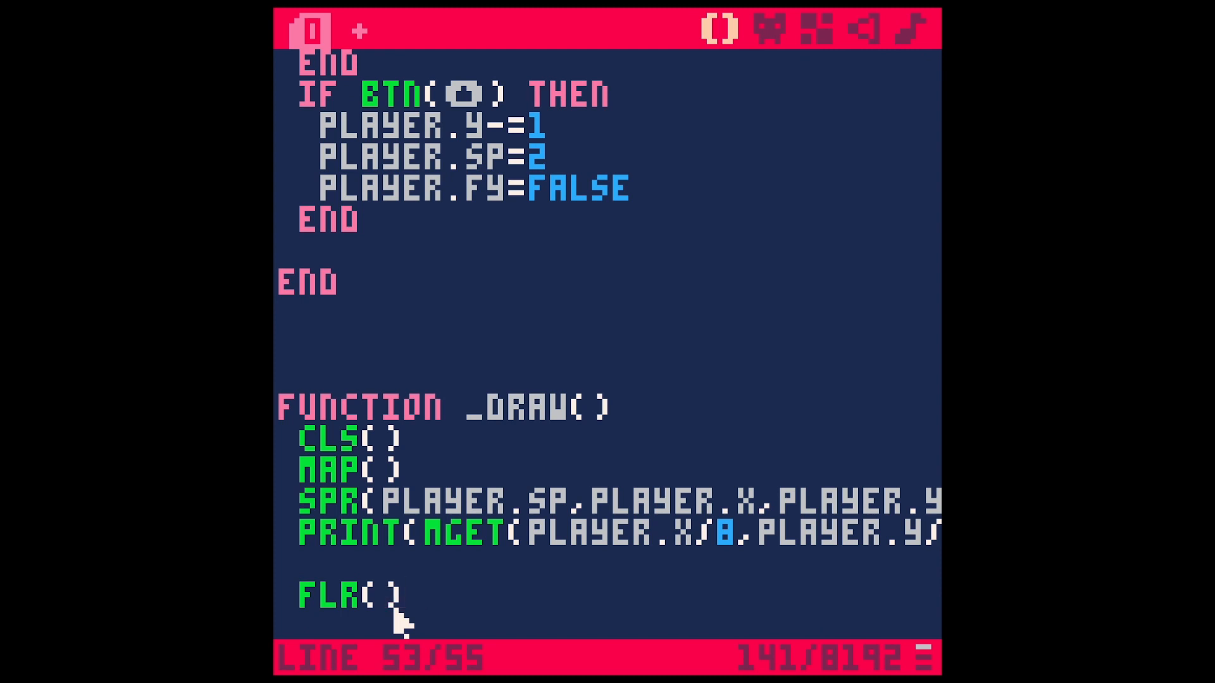
{"action": "type", "text": "10"}
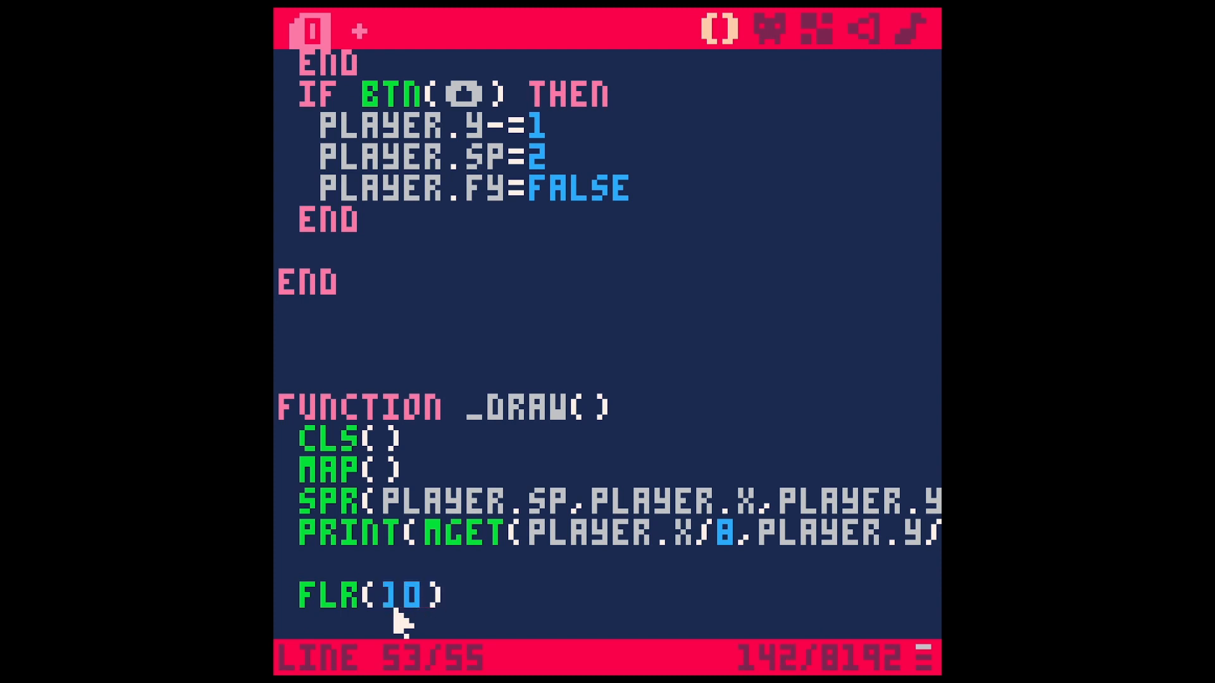
{"action": "type", "text": "/3"}
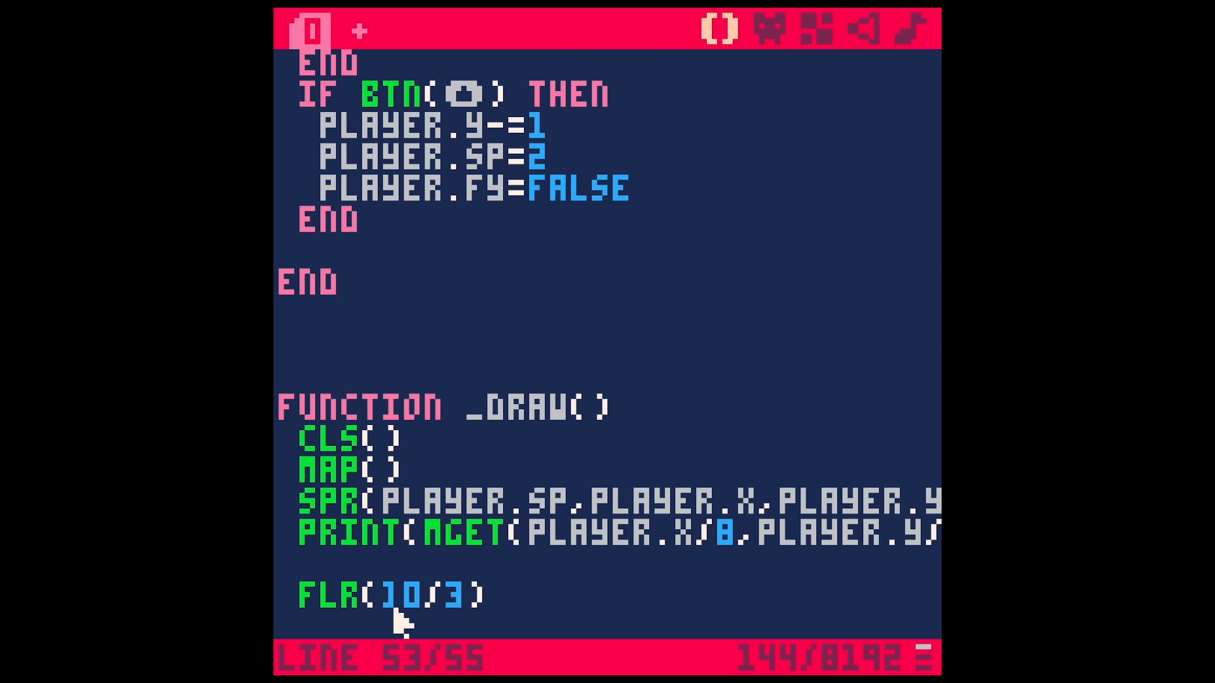
{"action": "mouse_move", "coordinate": [477, 617]}
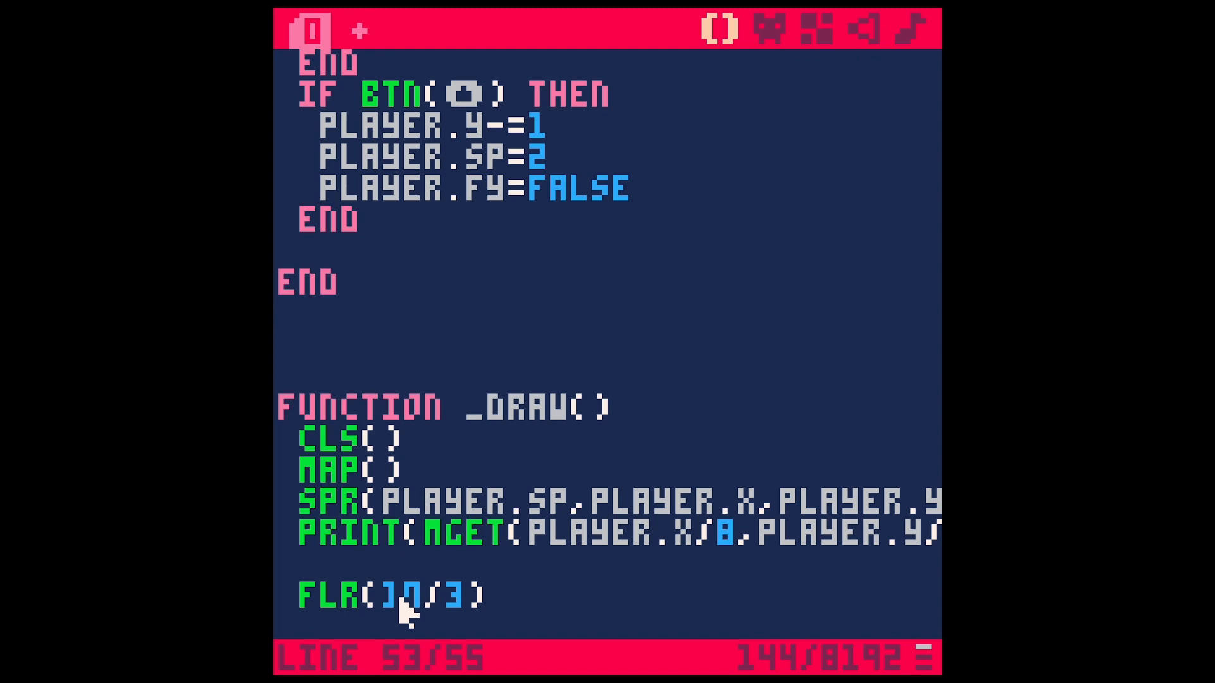
{"action": "mouse_move", "coordinate": [518, 609]}
{"action": "type", "text": ")"}
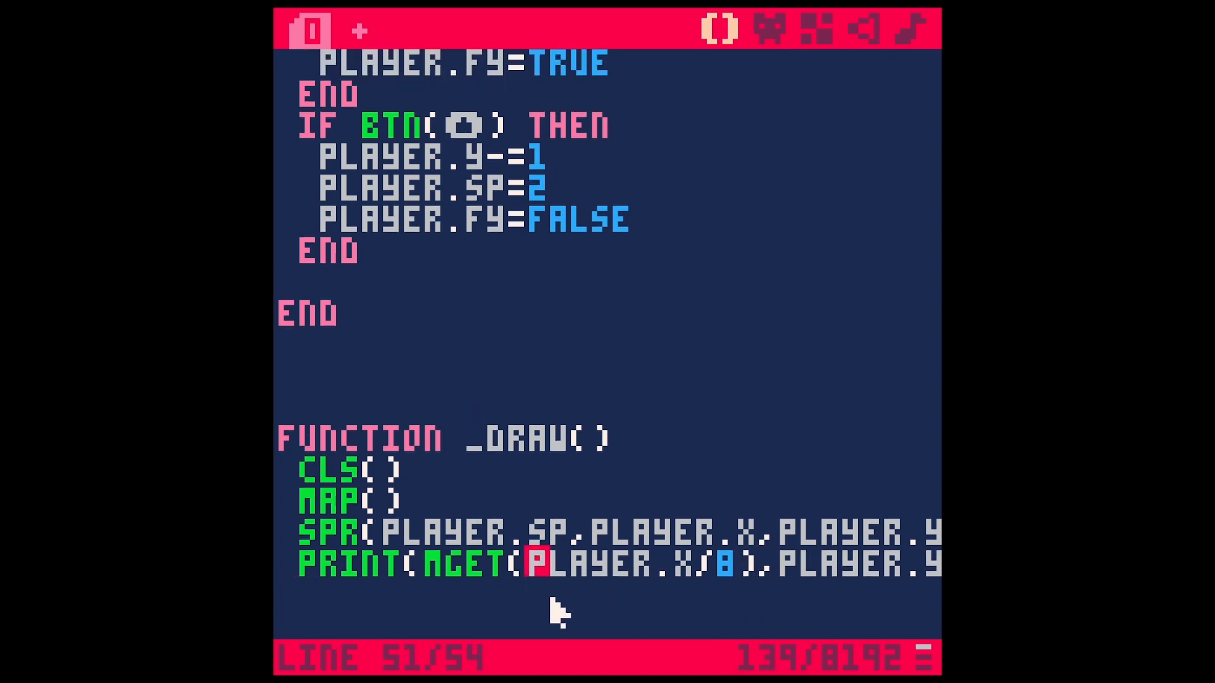
- Make the line read print(mget(flr(player.x/8),flr(player.y/8))) and save
{"action": "type", "text": "(FLR"}
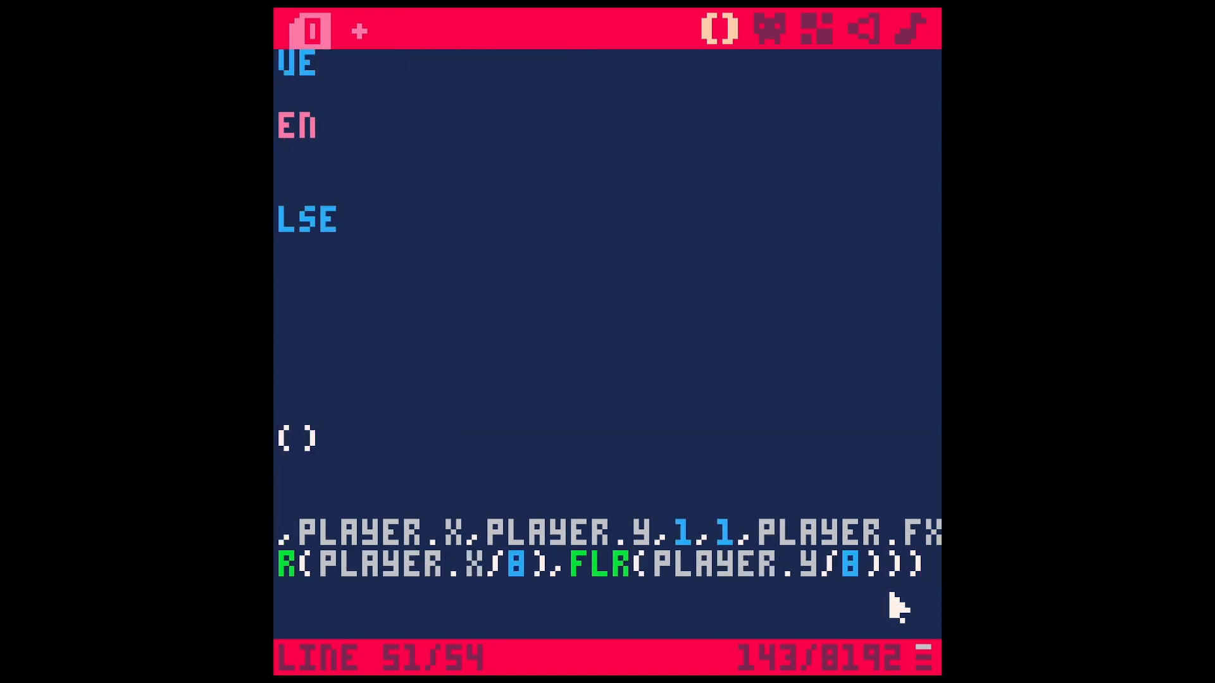
{"action": "key", "text": "ctrl+s"}
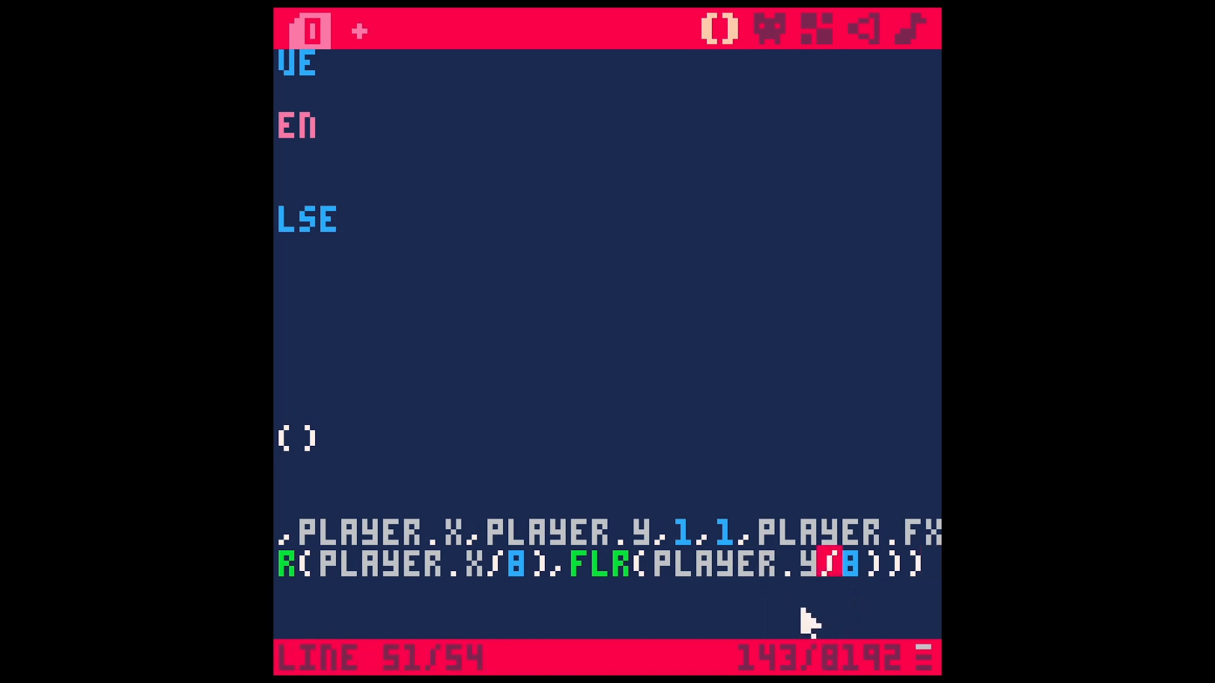
- Offset to flr((player.x+4)/8) and flr((player.y+4)/8), then save as tutorial.p8
{"action": "type", "text": "+4)"}
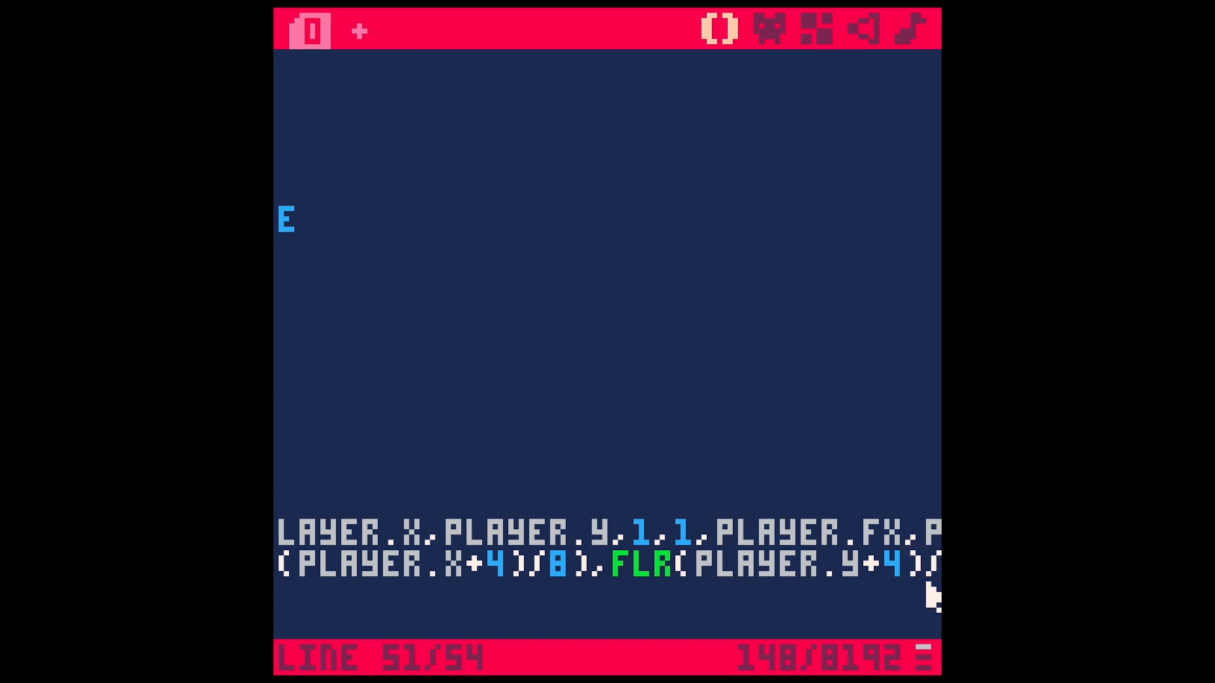
{"action": "type", "text": "("}
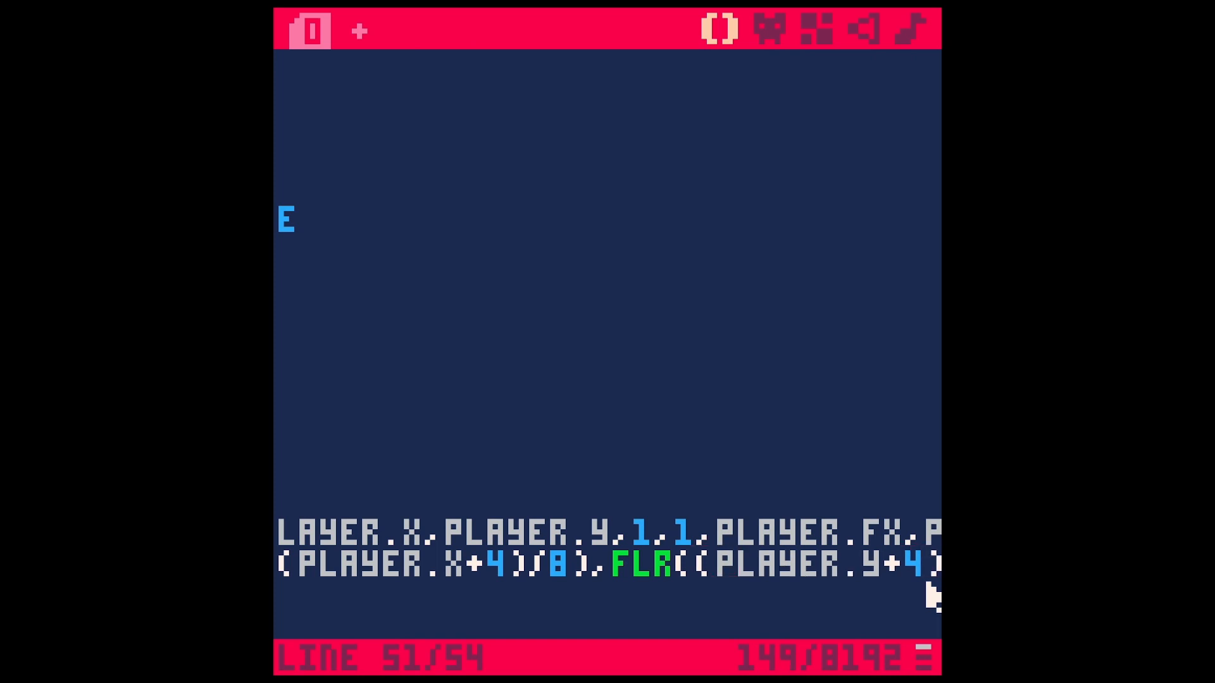
{"action": "key", "text": "ctrl+s"}
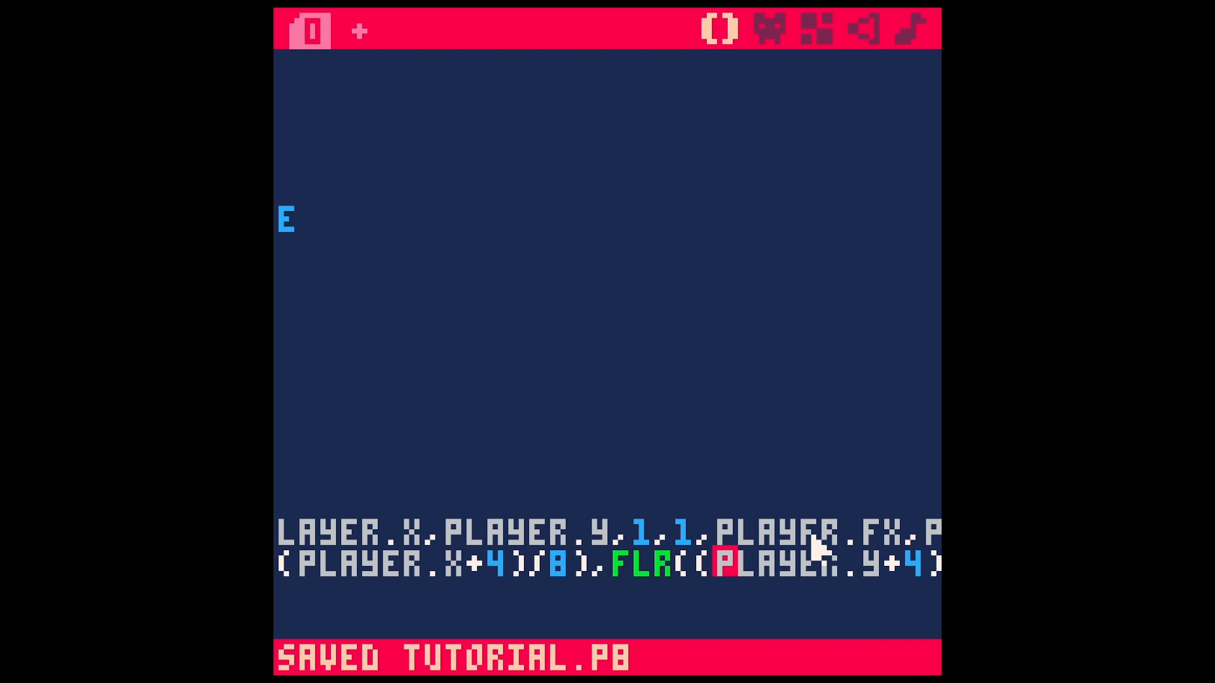